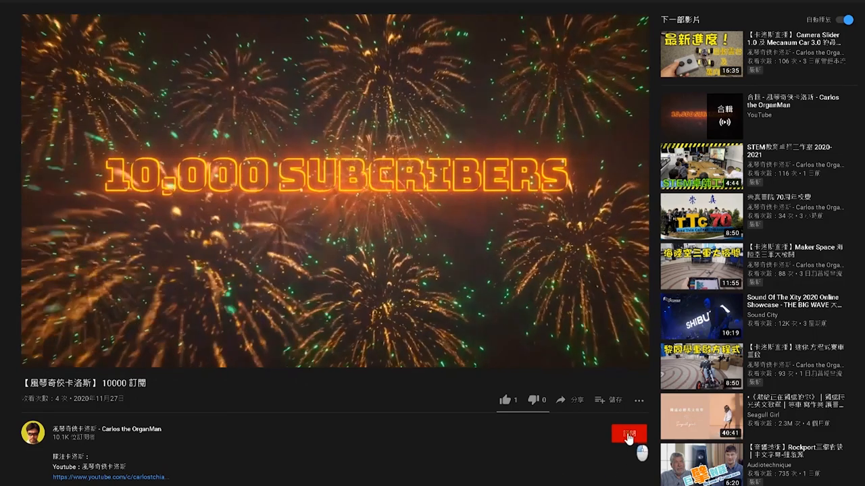
- Subscribe to the channel and like the 10,000 subscribers celebration video
left_click(621, 438)
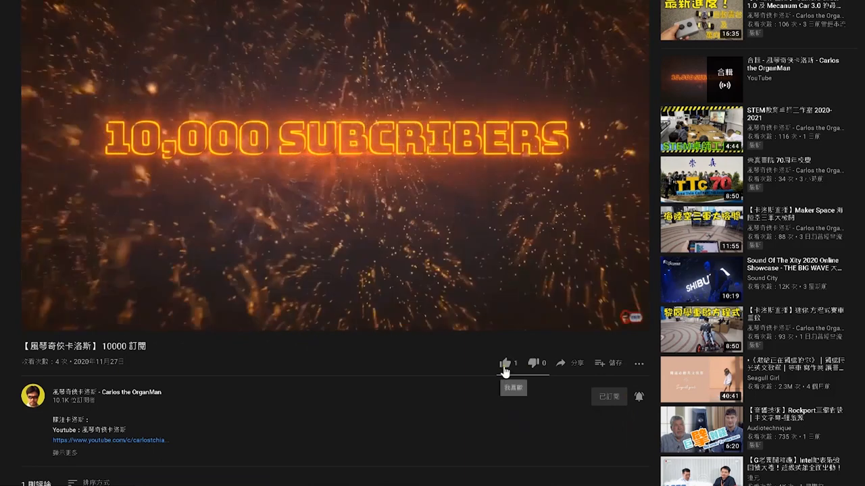
left_click(505, 363)
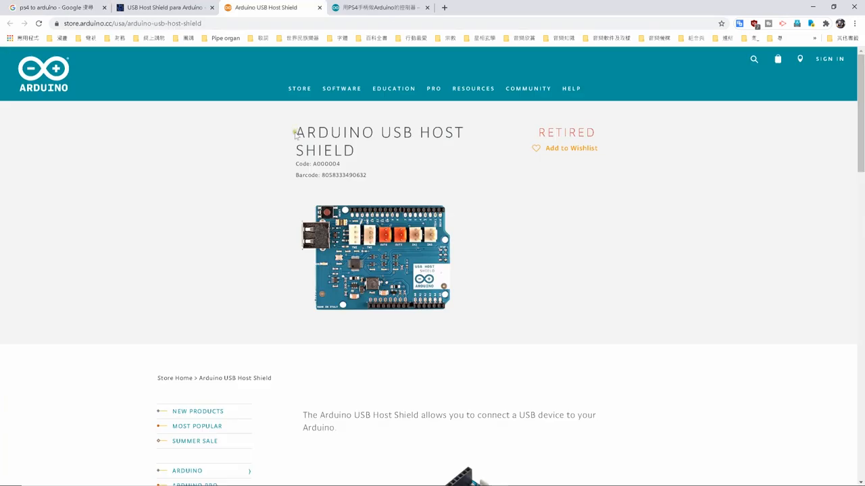
- Highlight the 'Arduino USB Host Shield' product title and scroll down the store page
triple_click(358, 150)
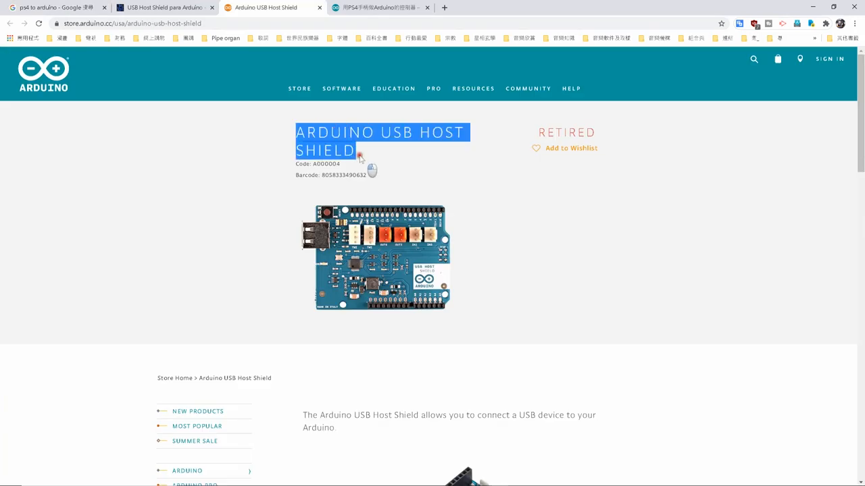
mouse_move(496, 218)
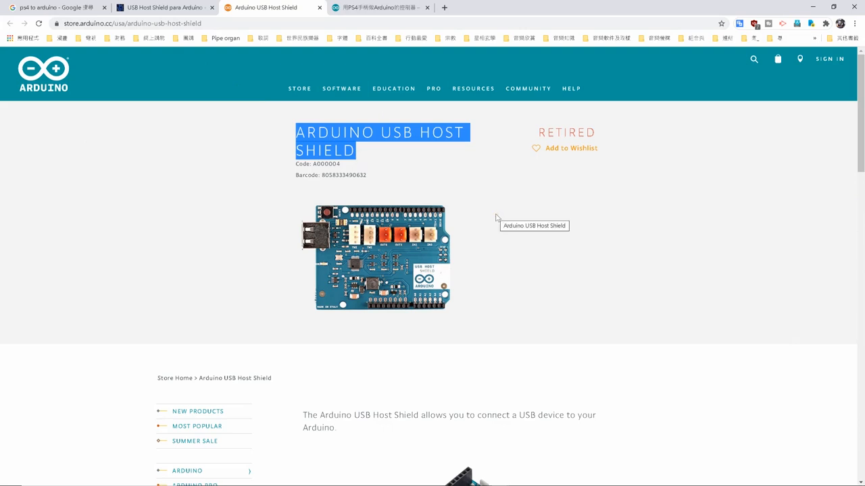
scroll("down", 3)
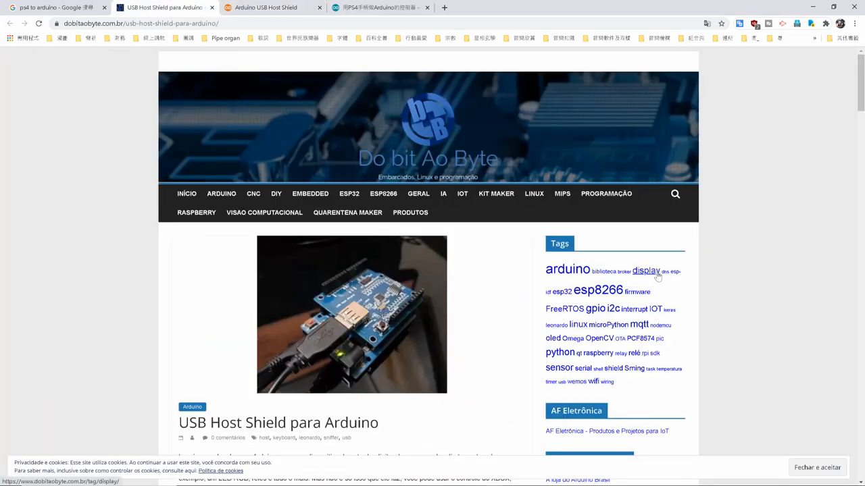
- Scroll through the 'USB Host Shield para Arduino' article, then switch to another browser tab
scroll("down", 3)
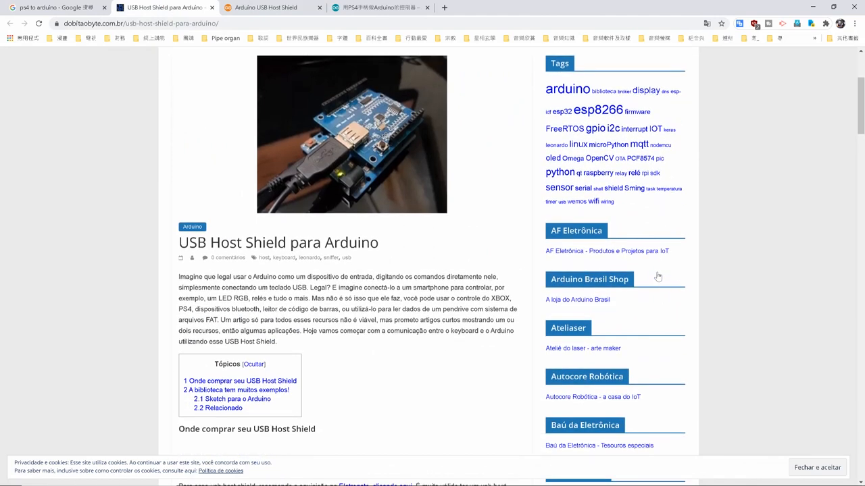
left_click(372, 7)
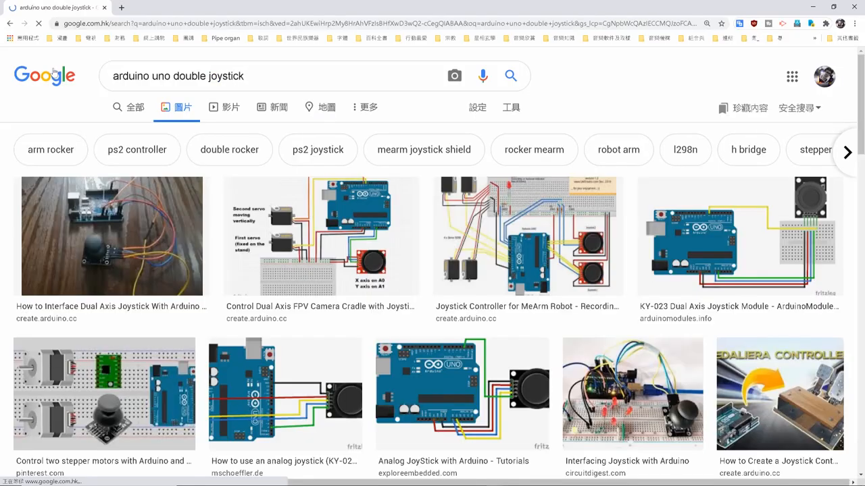
- Scroll the 'arduino uno double joystick' image results and open the Dual Axis Joystick Code thumbnail
scroll("down", 3)
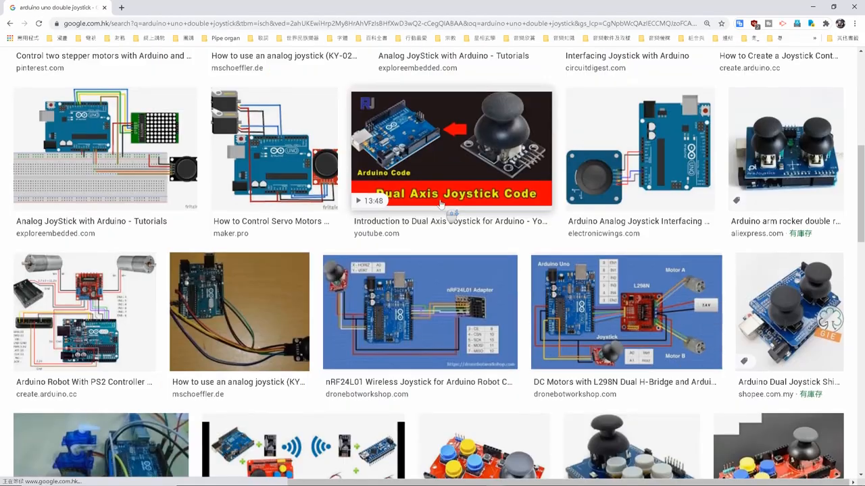
left_click(786, 155)
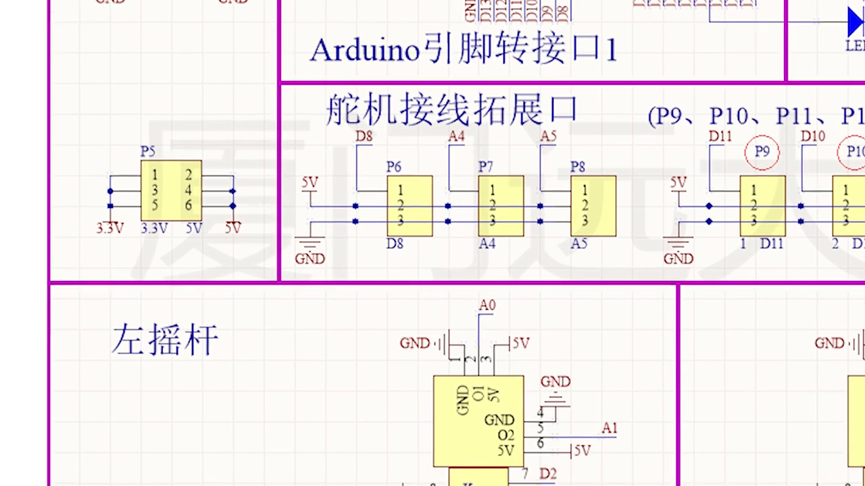
scroll("down", 3)
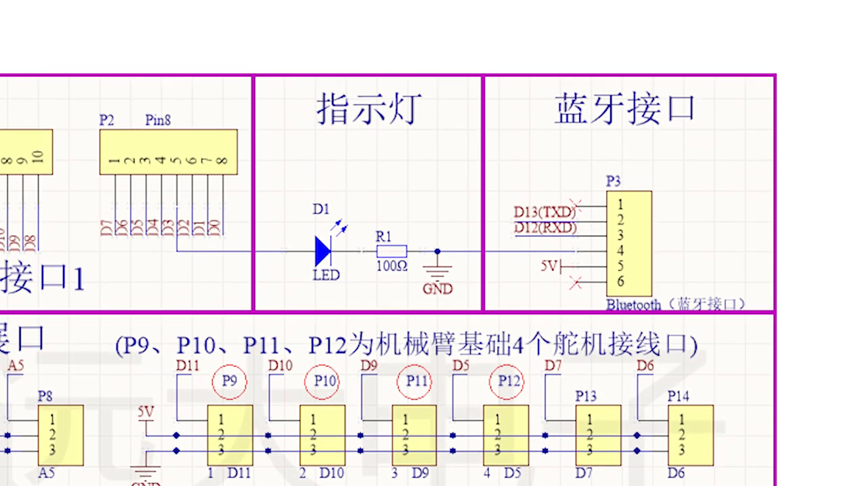
scroll("down", 3)
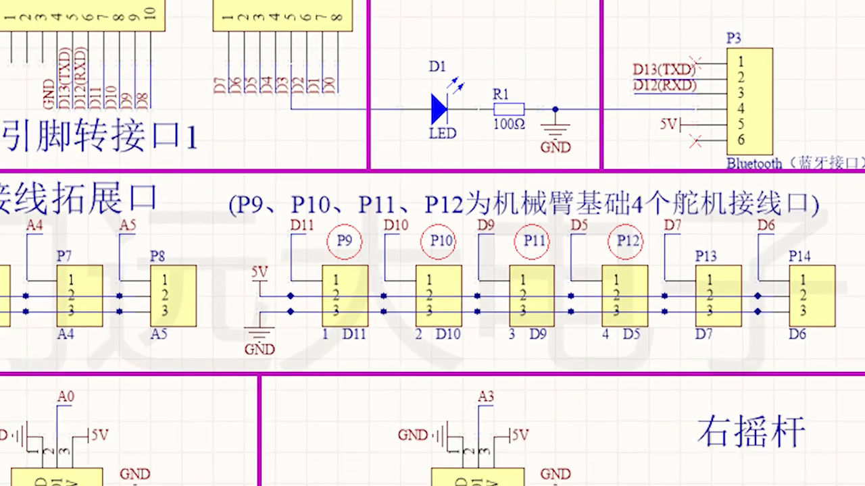
scroll("down", 3)
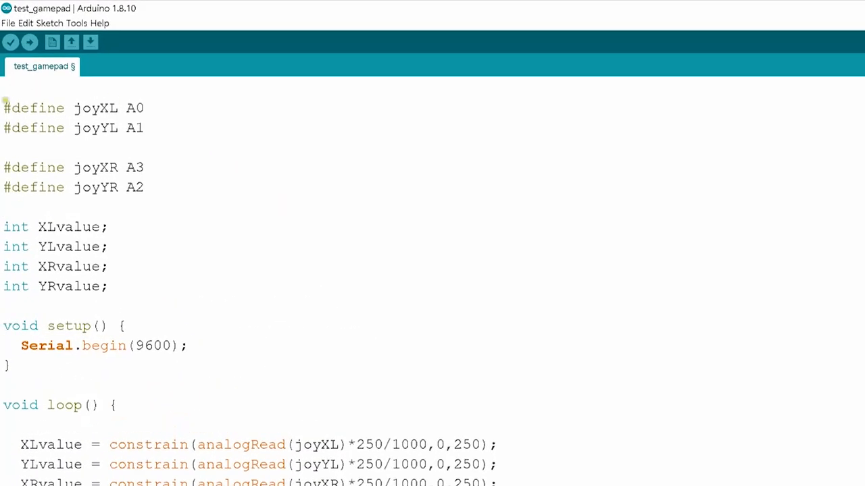
- Edit the joyXL and other constrain() lines so each analogRead stays within 0–250
left_click_drag(4, 107, 144, 187)
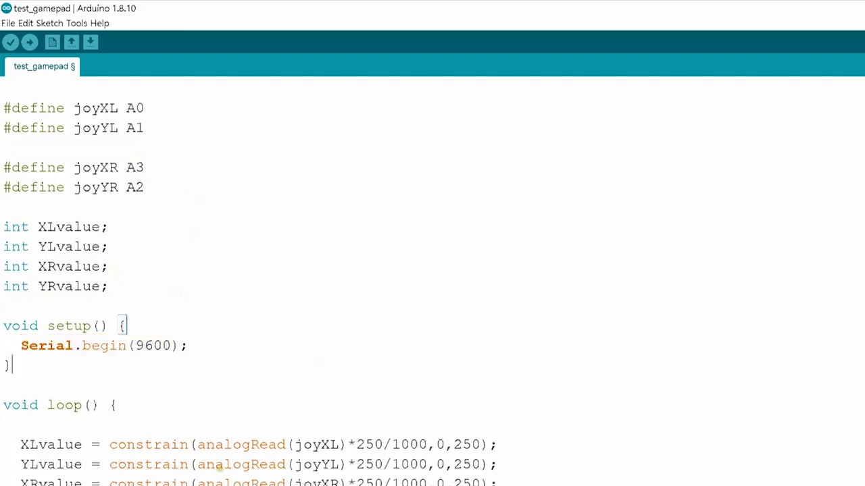
scroll("down", 3)
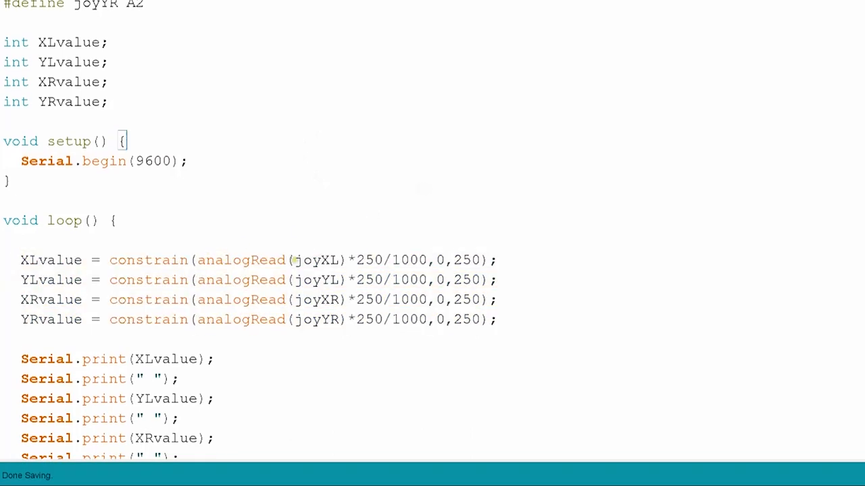
double_click(312, 260)
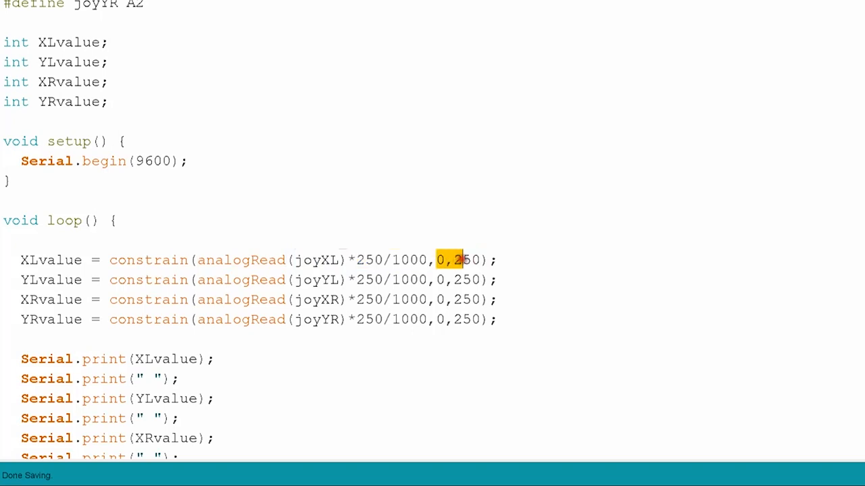
left_click(501, 260)
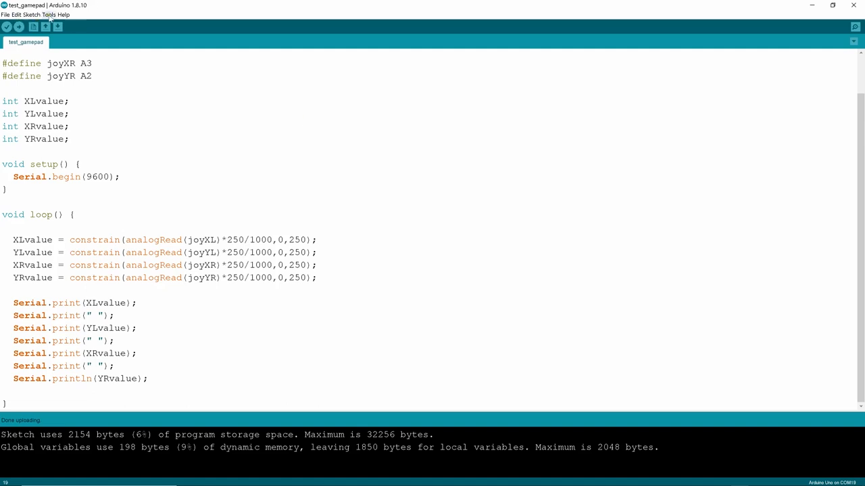
- Upload test_gamepad to the board, finishing with 2154 bytes of storage used
left_click(51, 14)
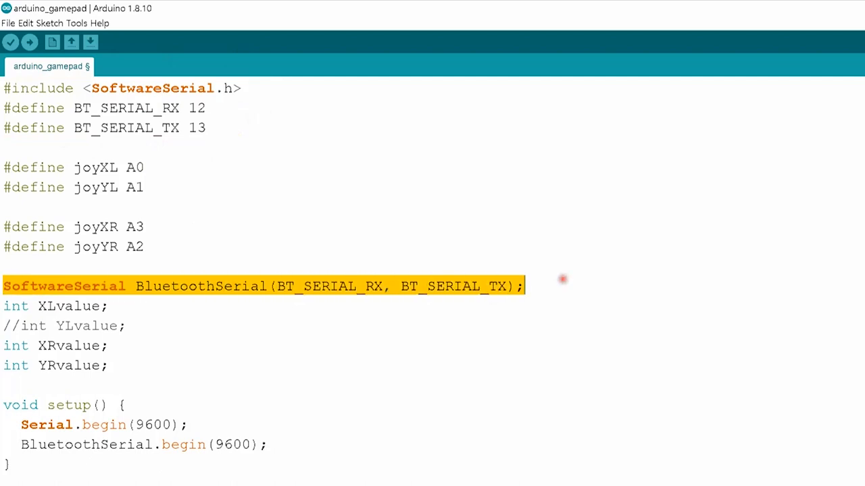
- Scroll through the arduino_gamepad defines, deselecting the Bluetooth serial line on pins 12 and 13
scroll("down", 3)
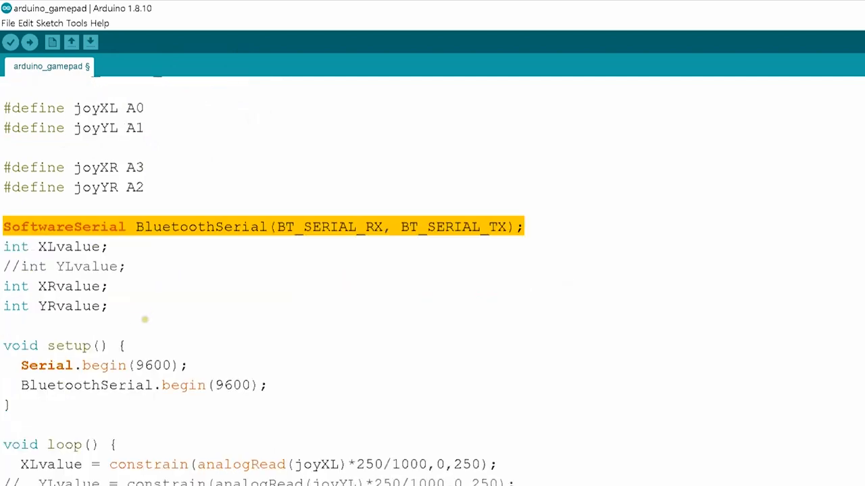
left_click(124, 266)
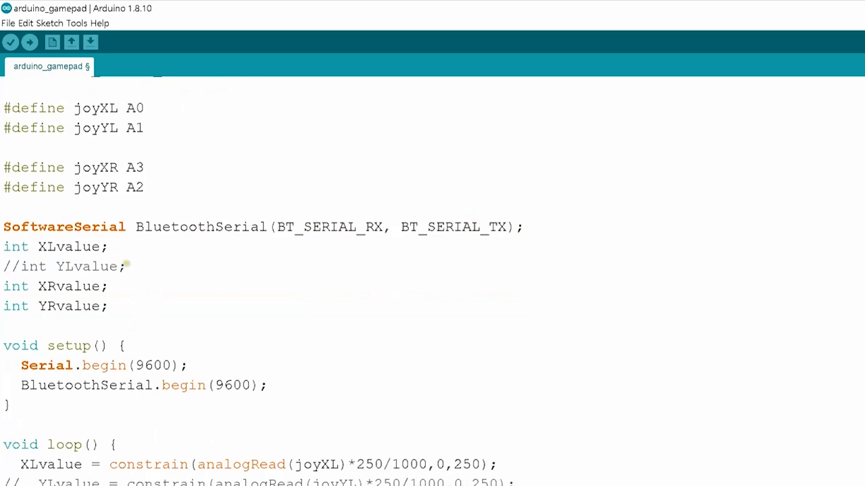
scroll("down", 3)
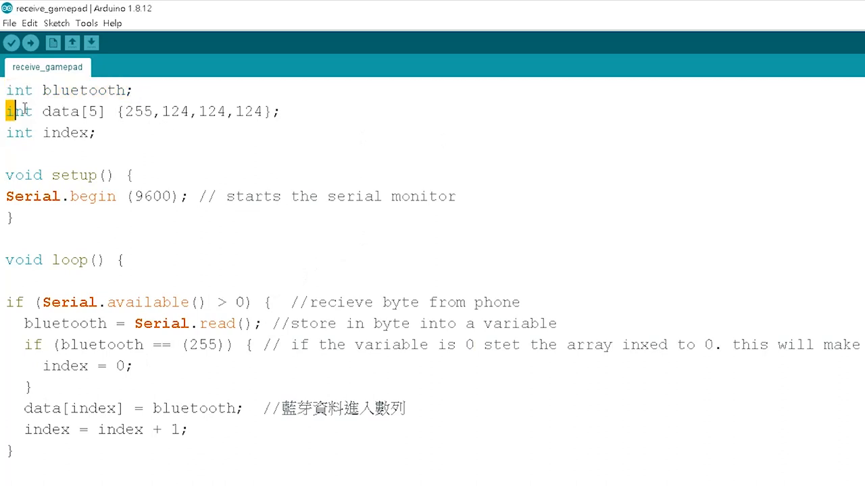
- Select a receive_gamepad code line and scroll down to the data[1]–data[3] Serial.print lines
left_click_drag(7, 111, 279, 111)
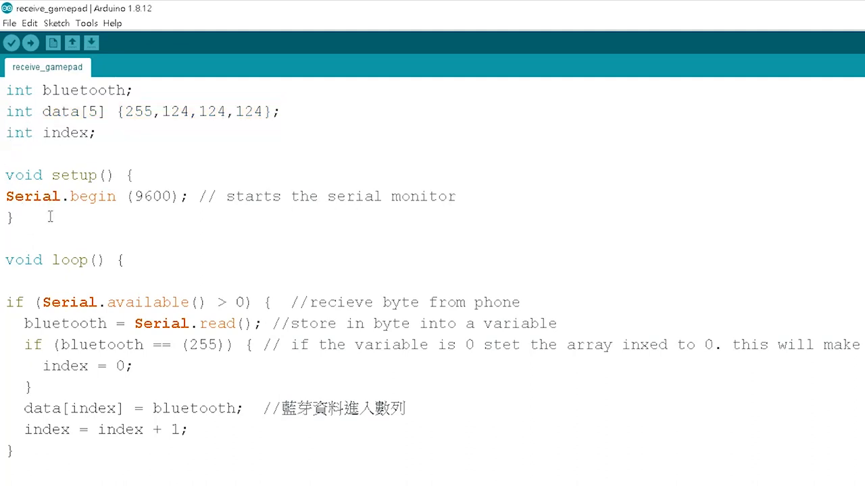
scroll("down", 3)
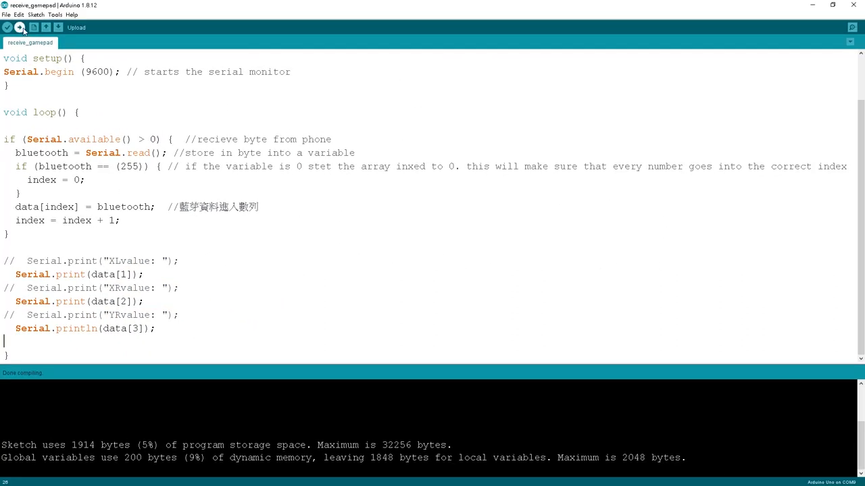
- Upload the receive_gamepad receiver sketch to the Arduino Uno
left_click(22, 28)
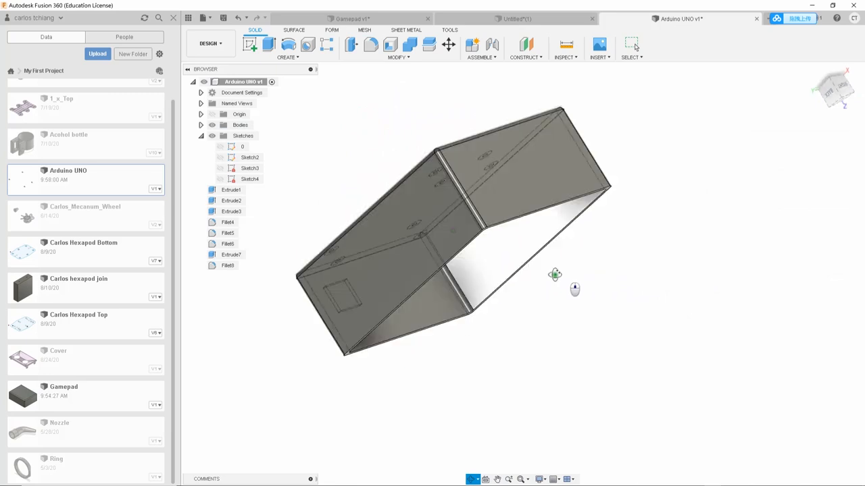
- Orbit the Arduino UNO box, then move the 21 mm joystick circle 35 mm right
left_click_drag(554, 273, 466, 207)
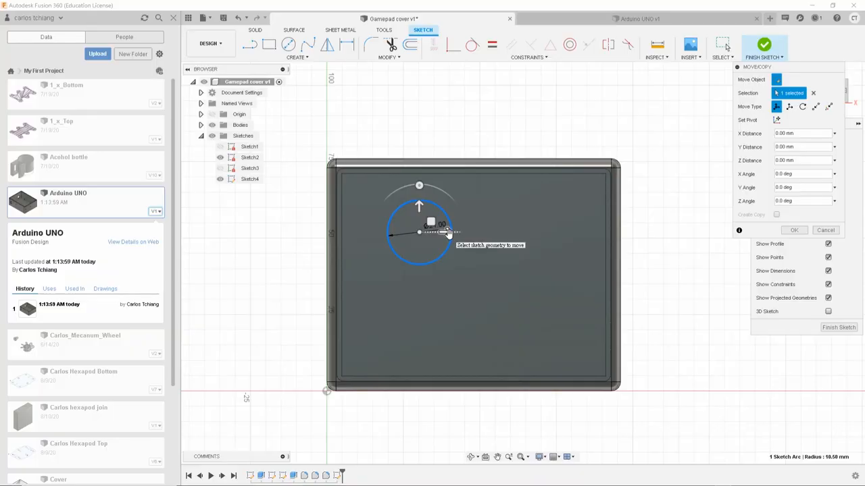
left_click_drag(419, 233, 541, 233)
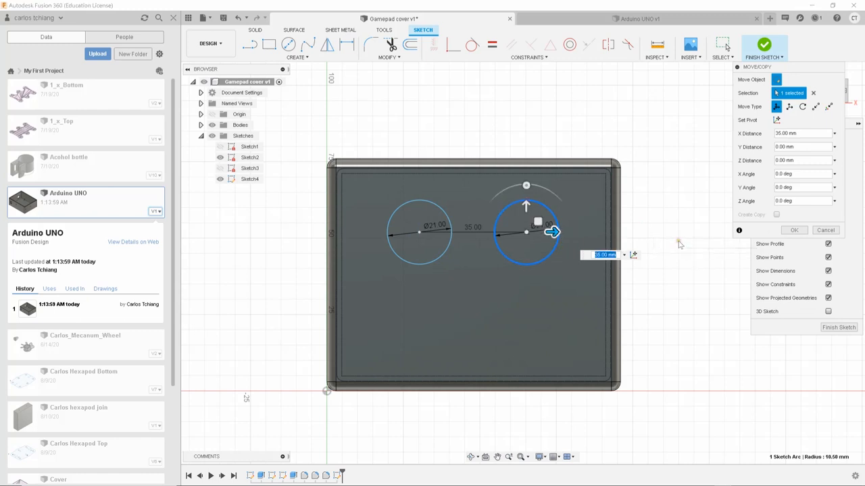
left_click(794, 230)
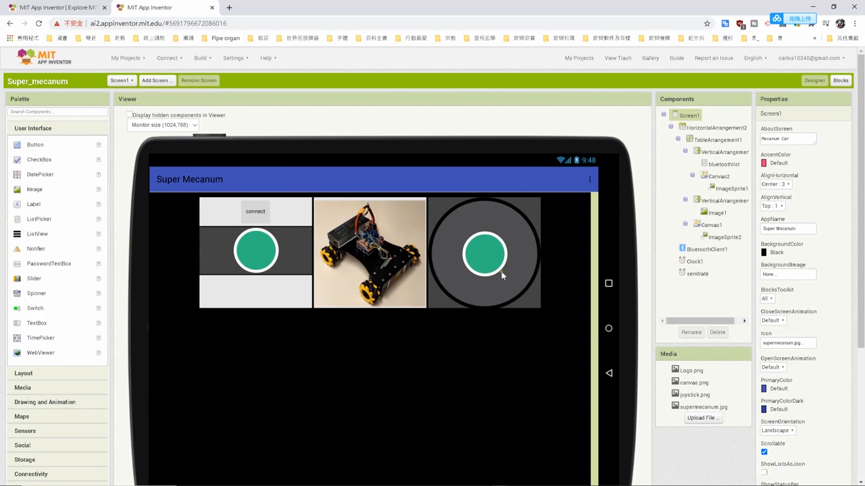
mouse_move(489, 256)
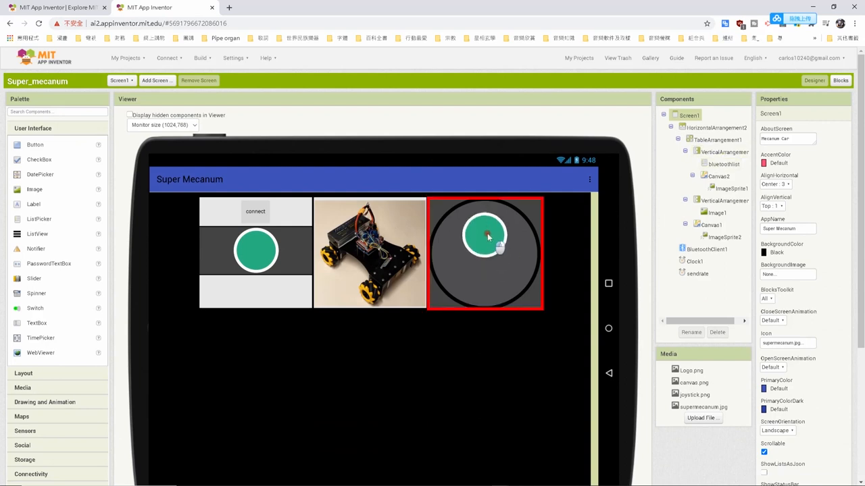
- Shift the right joystick knob on its canvas, then inspect the left knob's sprite properties
left_click_drag(485, 233, 500, 255)
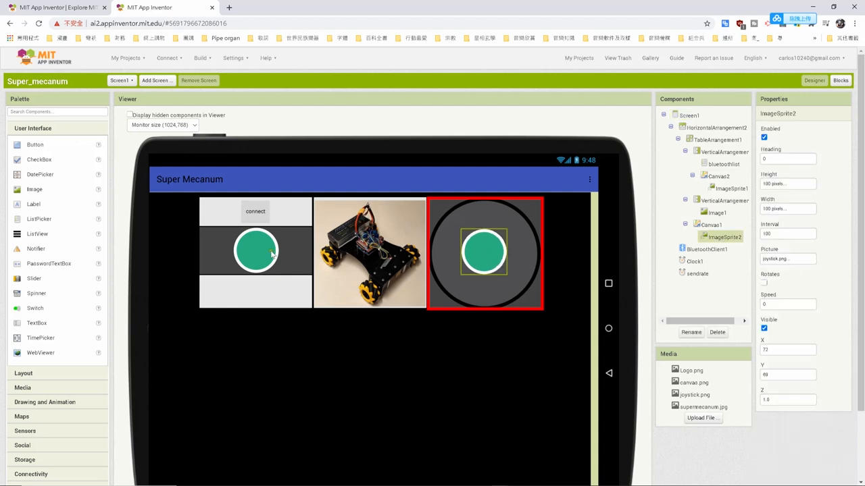
left_click(255, 251)
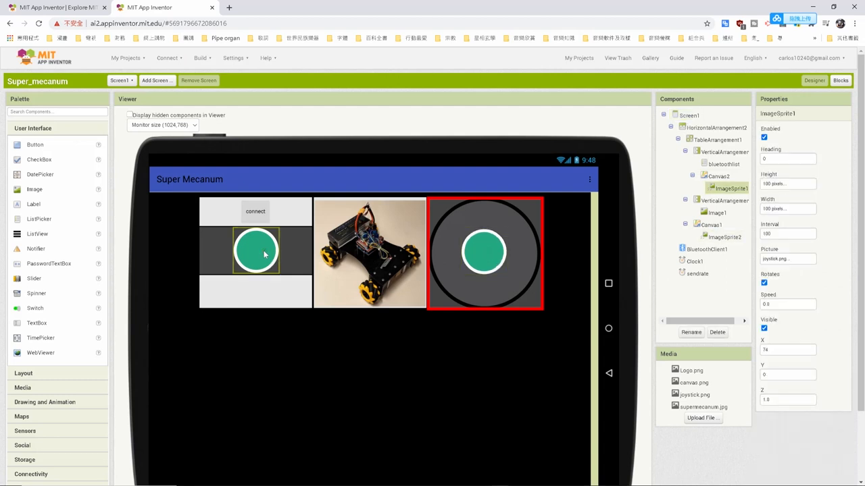